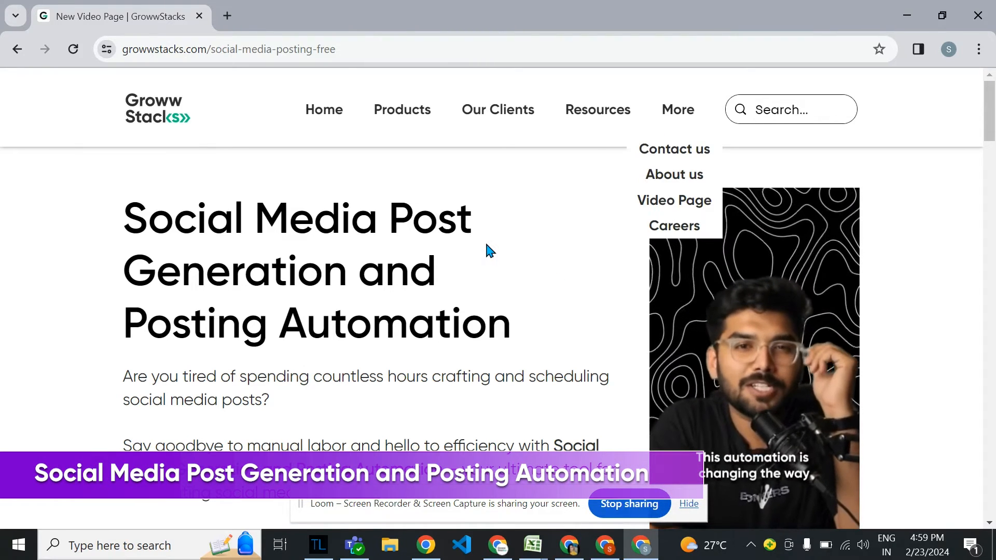
# Scroll to the Download button and open the free download Google Form
pyautogui.scroll(-3)
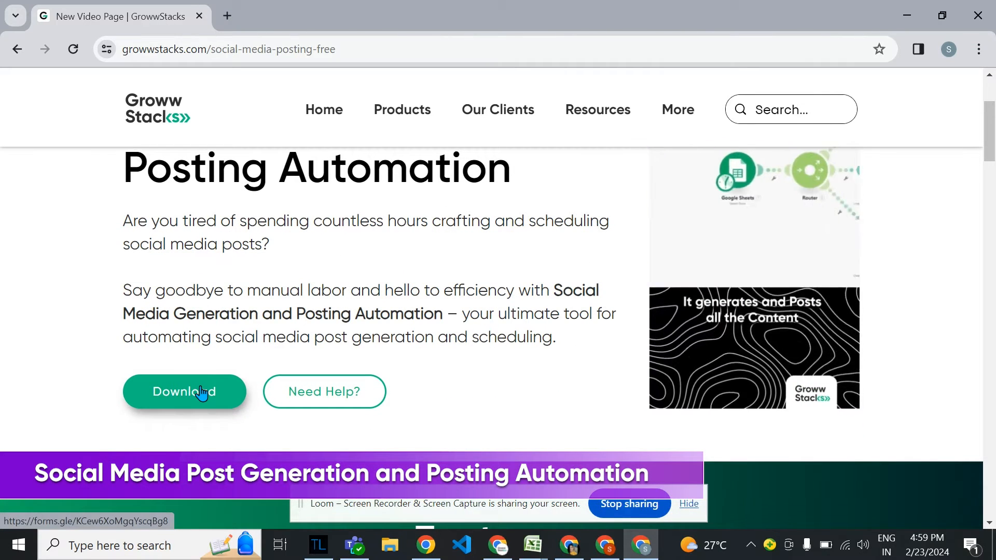
pyautogui.click(184, 391)
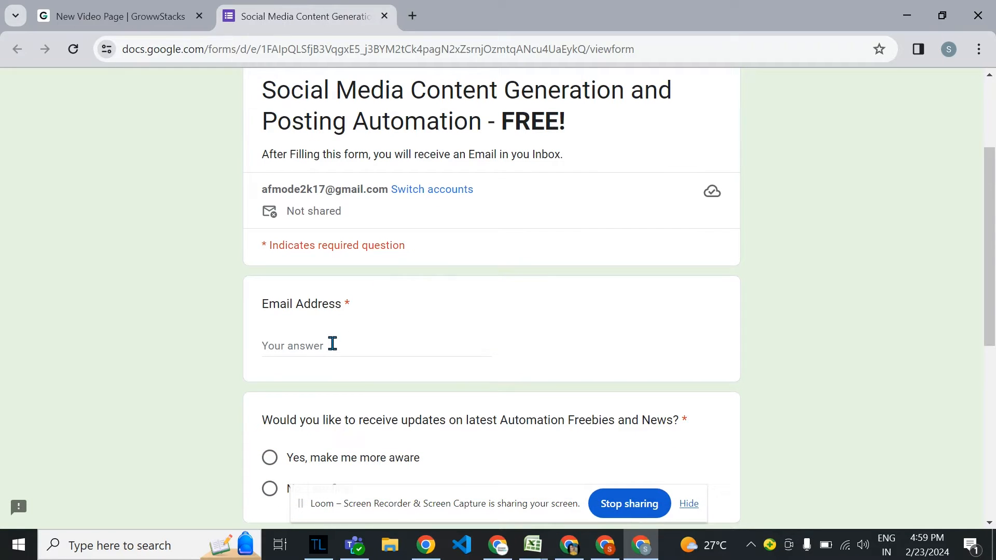
pyautogui.scroll(-3)
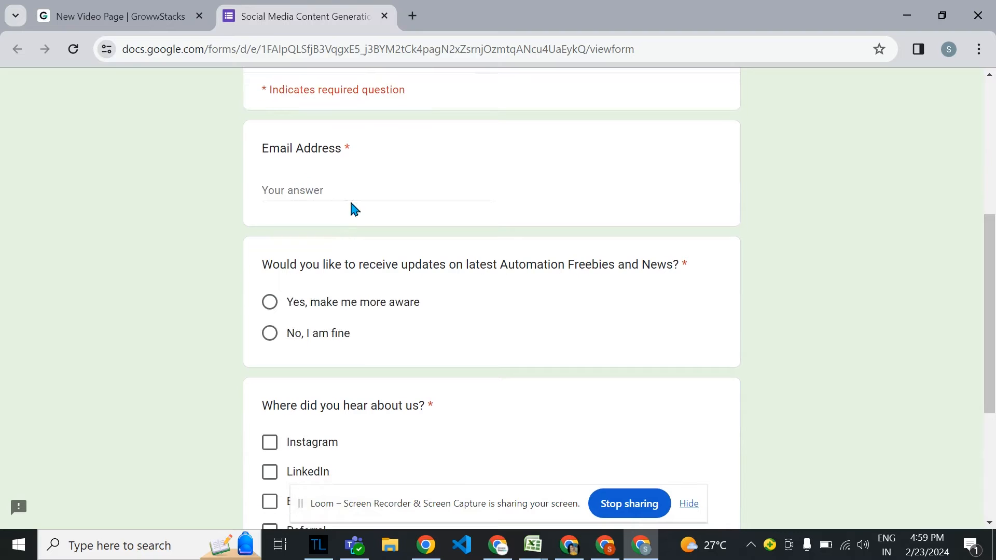
pyautogui.scroll(-3)
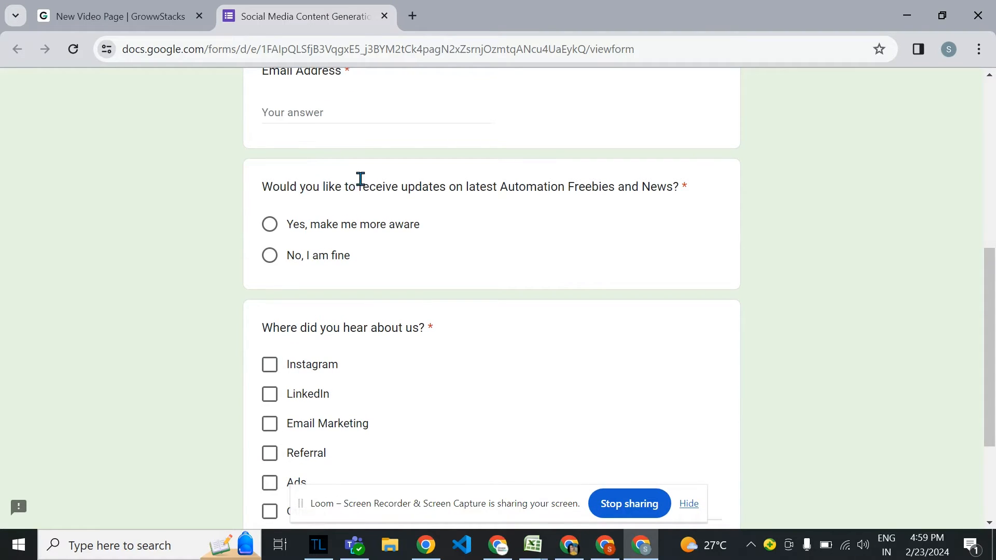
pyautogui.scroll(-3)
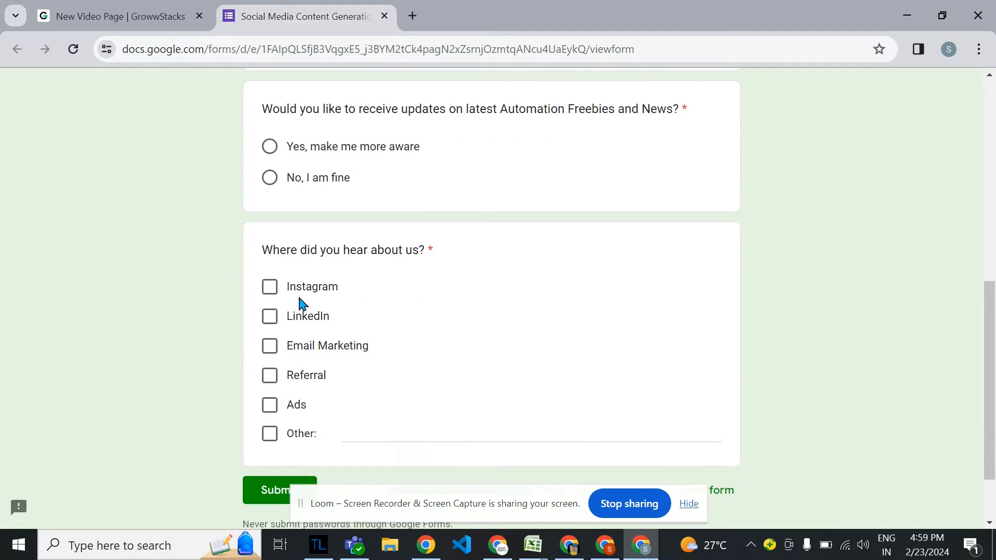
pyautogui.scroll(-3)
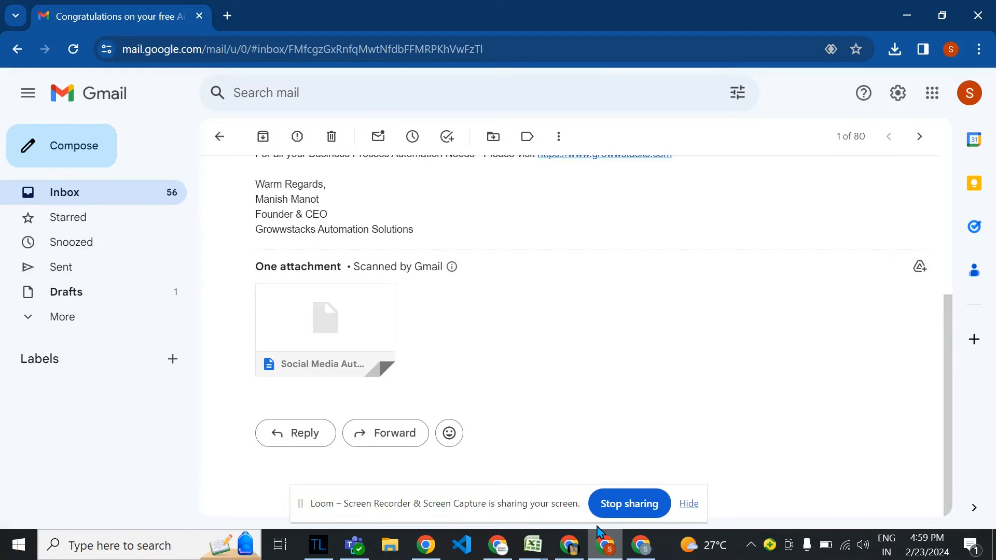
pyautogui.scroll(3)
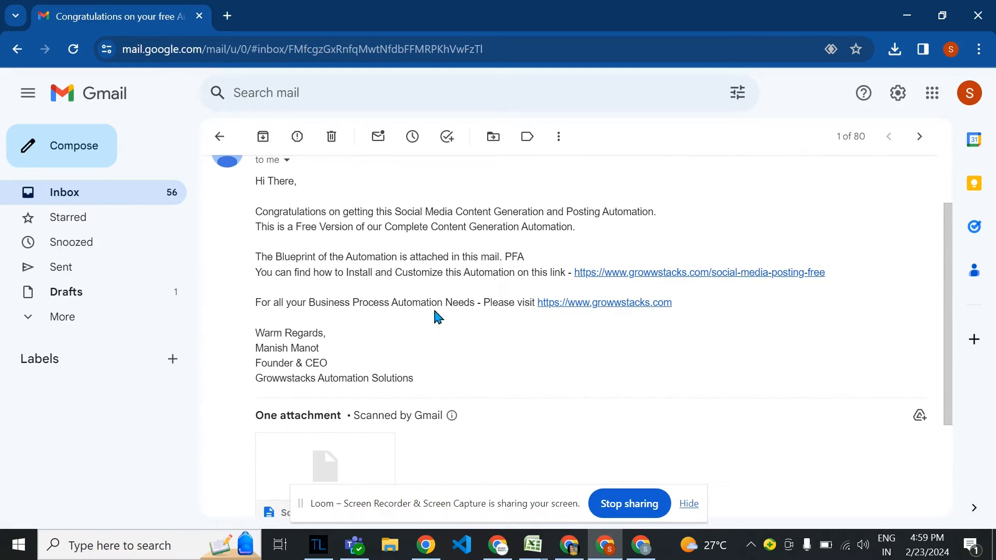
pyautogui.scroll(-3)
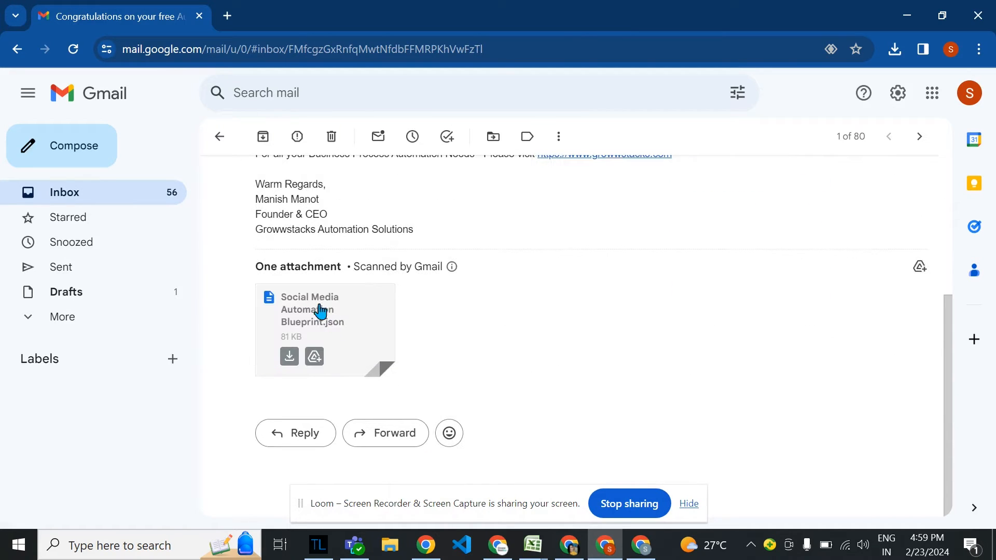
pyautogui.moveTo(289, 356)
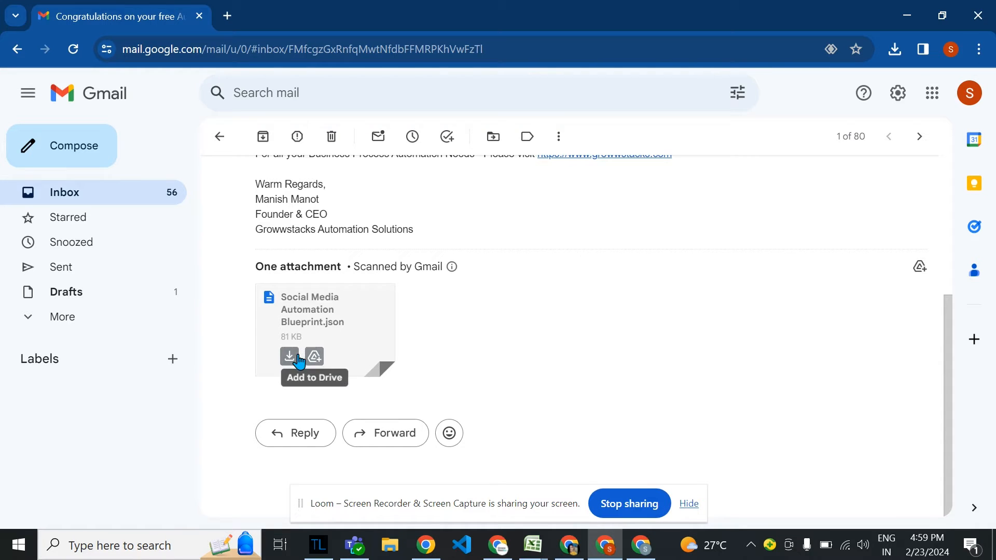
pyautogui.moveTo(289, 356)
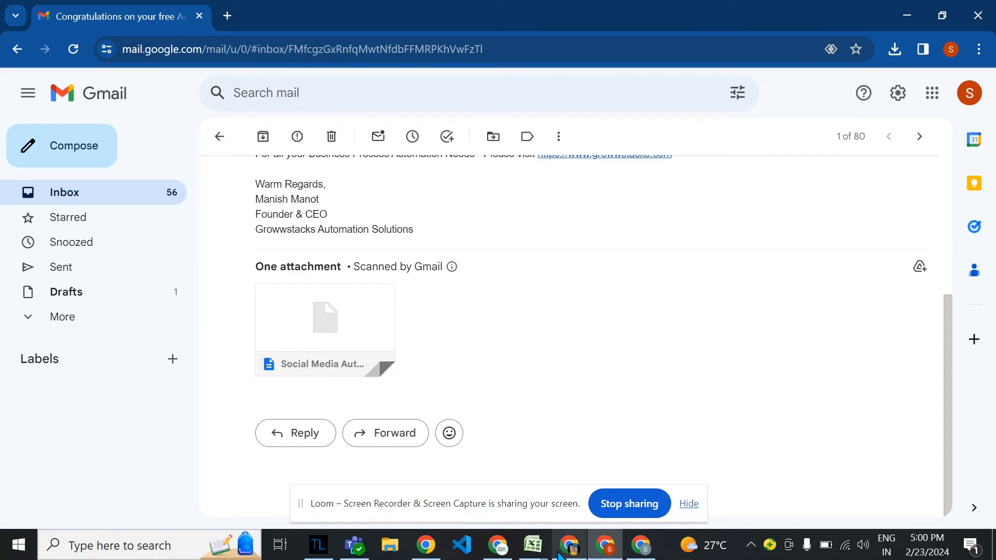
pyautogui.click(566, 545)
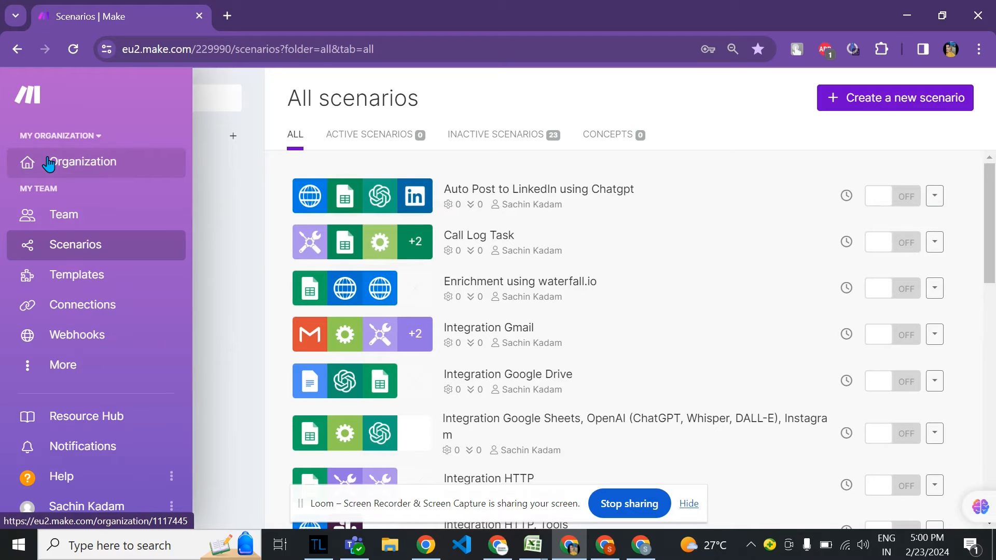
pyautogui.moveTo(75, 244)
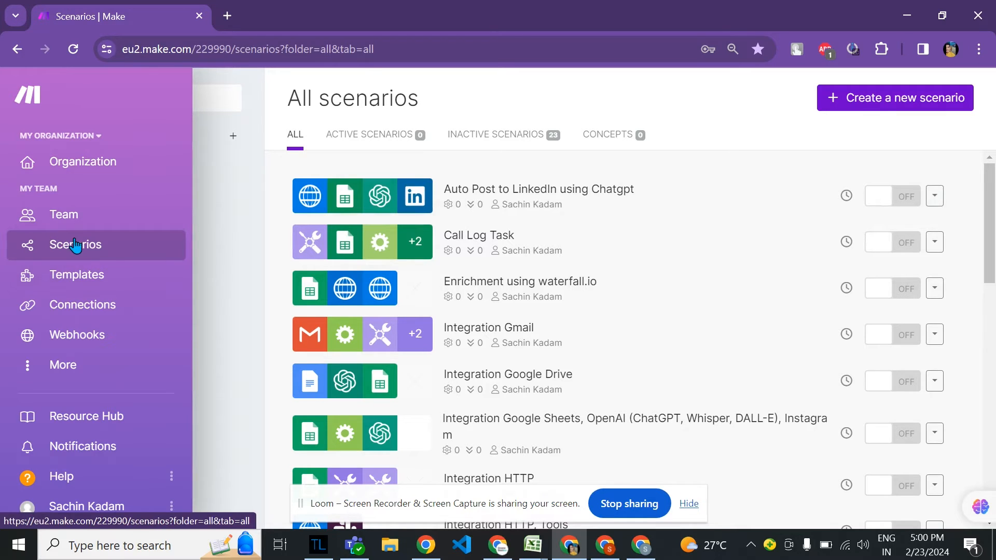
pyautogui.moveTo(82, 251)
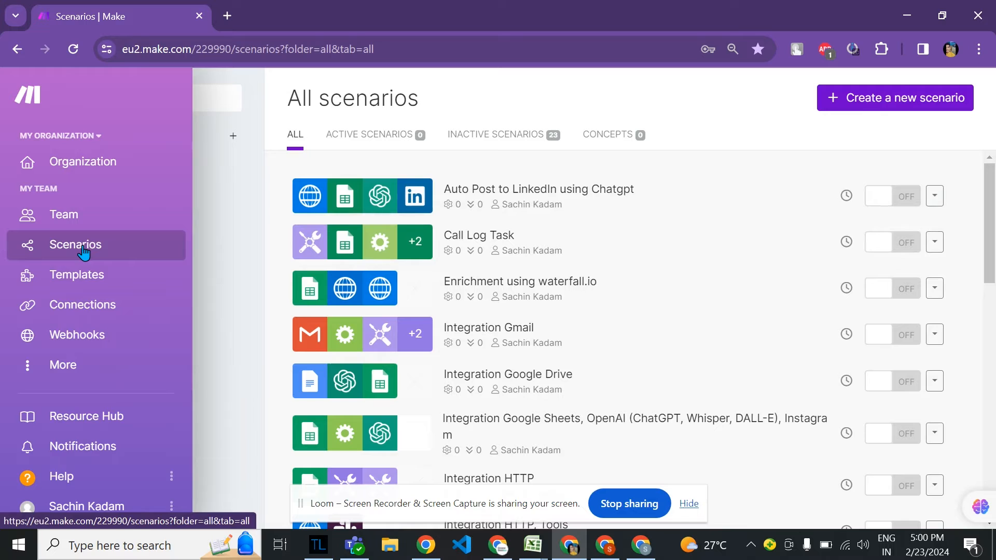
# Go to the Scenarios list and create a new blank scenario
pyautogui.click(75, 244)
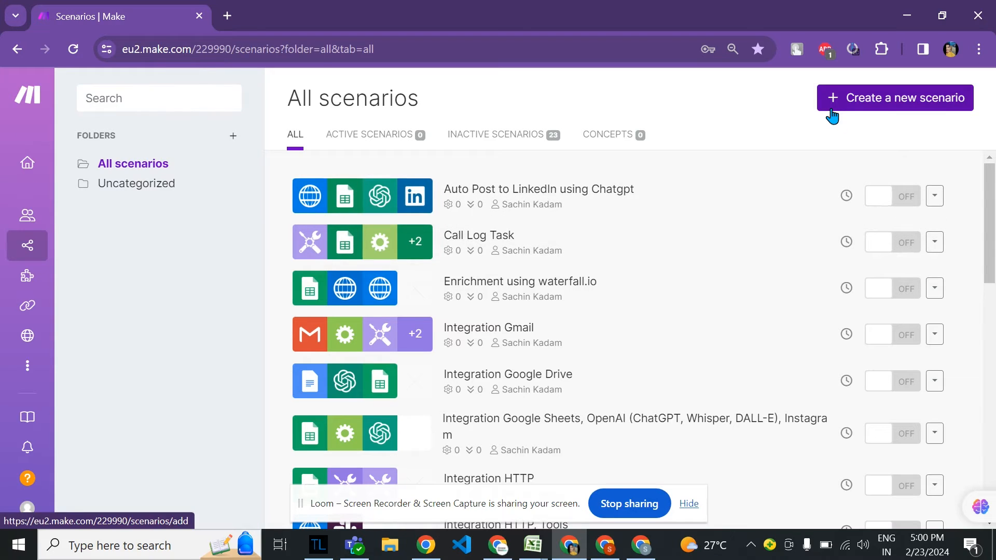
pyautogui.click(895, 98)
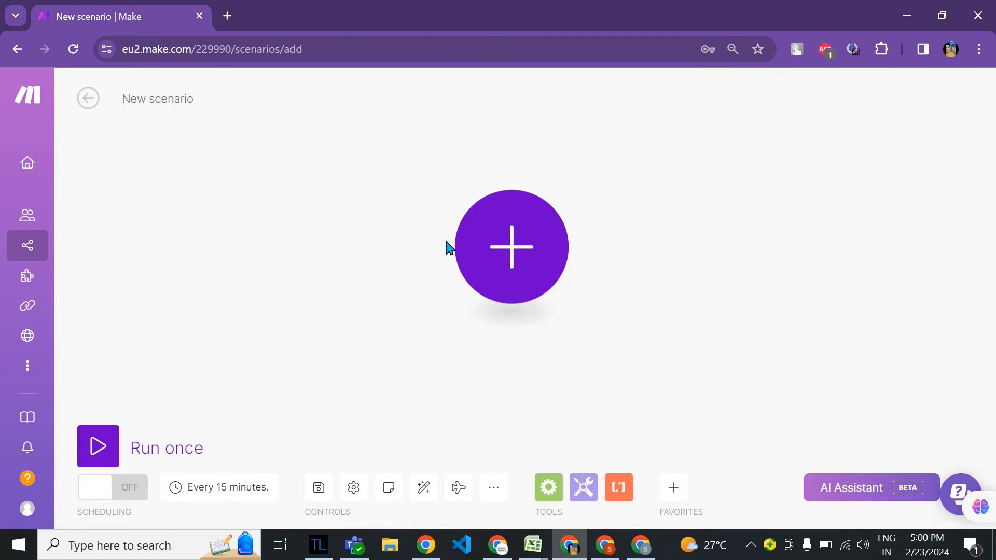
pyautogui.moveTo(671, 255)
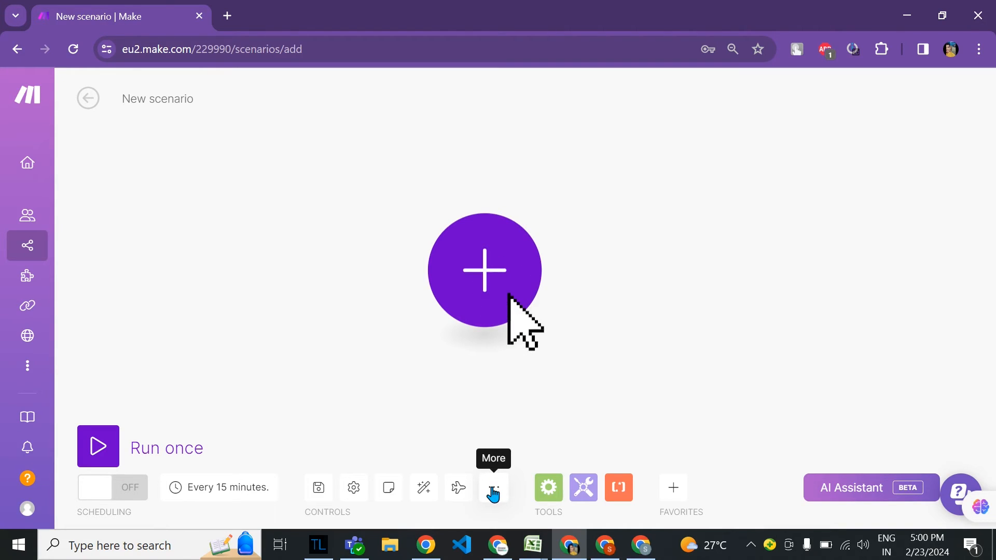
# Open the More (…) menu under Controls in the scenario editor
pyautogui.click(492, 487)
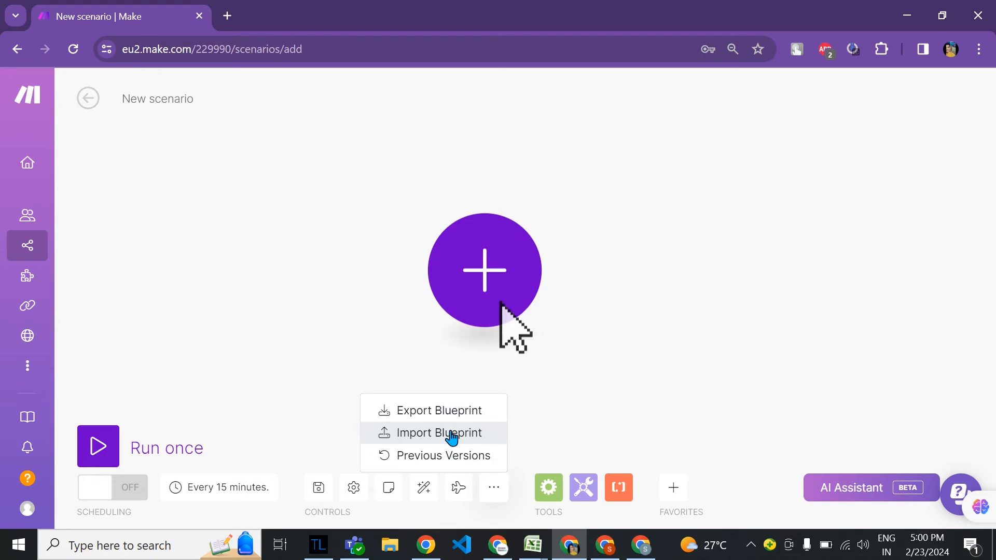
pyautogui.moveTo(514, 323)
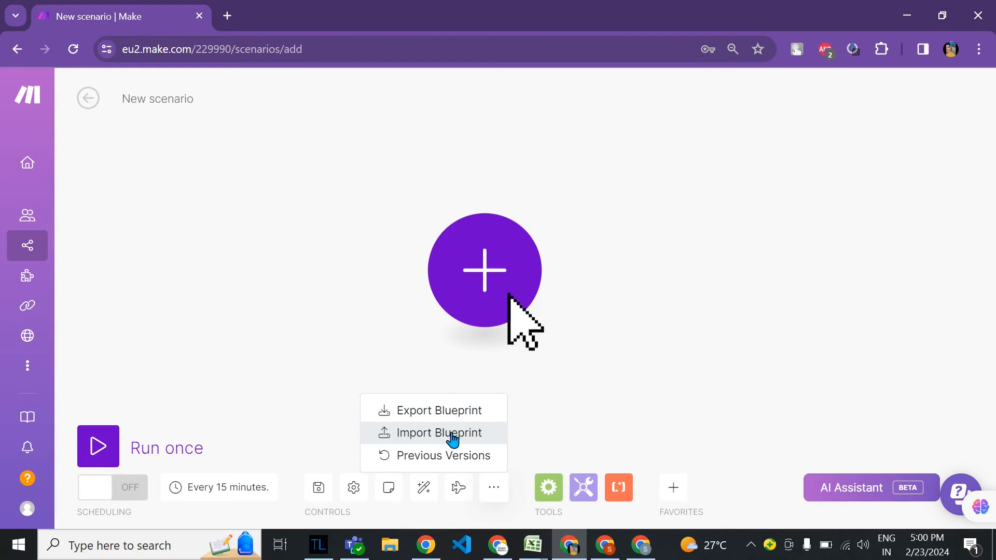
# Import 'Social Media Automation Blueprint (1)' from Downloads and save it
pyautogui.click(436, 432)
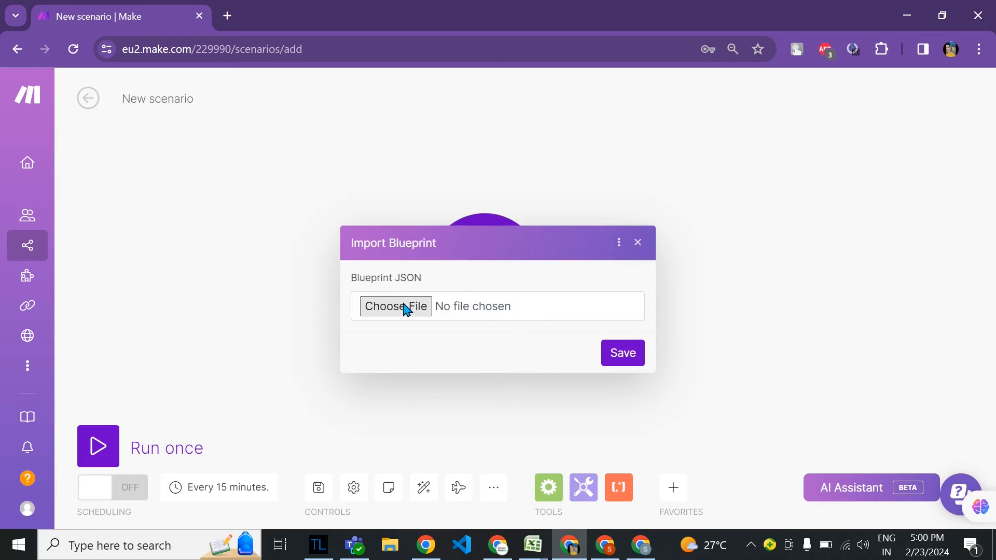
pyautogui.click(395, 306)
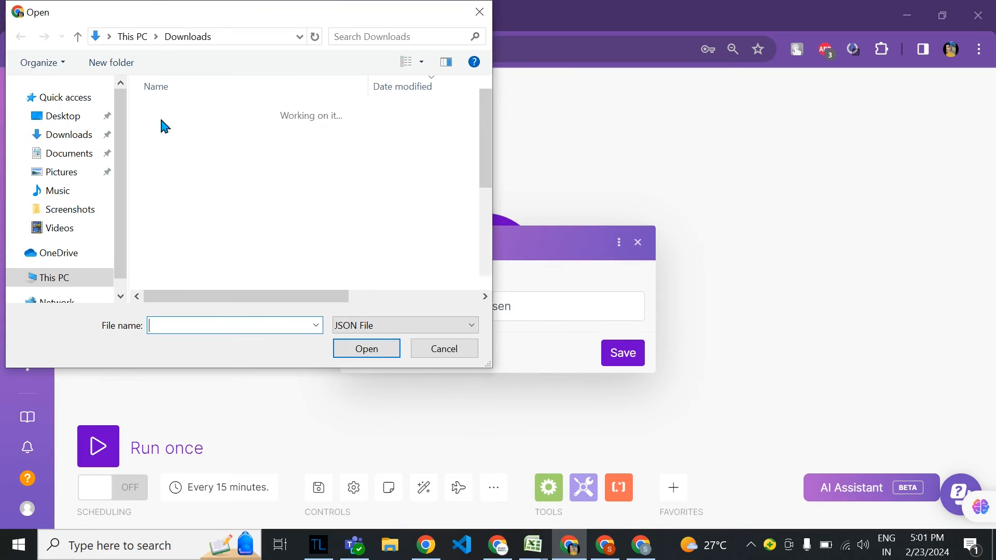
pyautogui.click(238, 130)
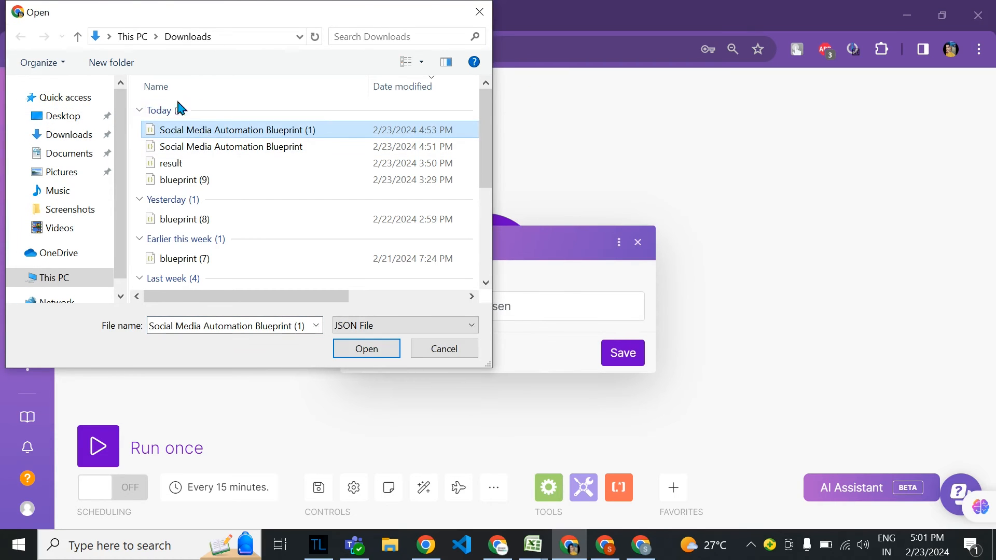
pyautogui.click(366, 348)
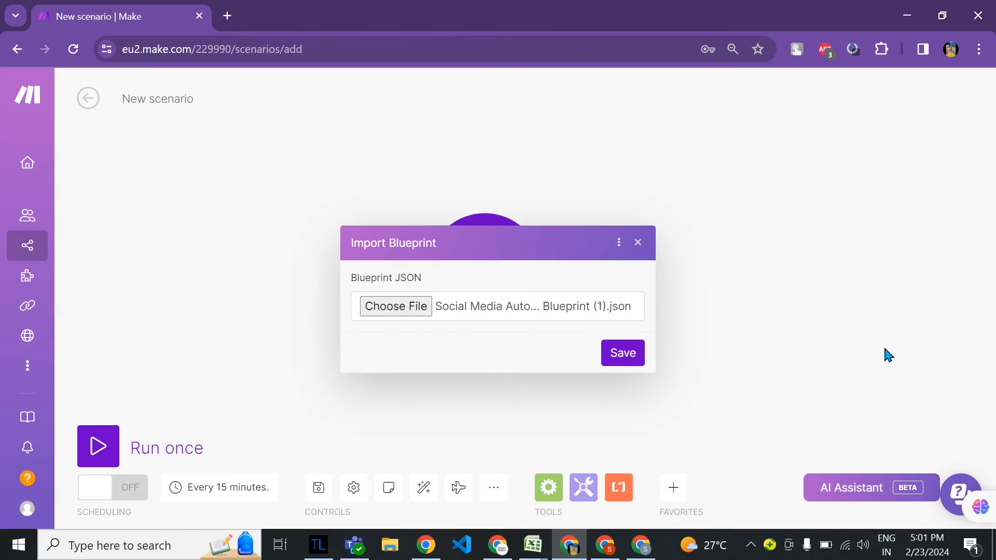
pyautogui.click(622, 353)
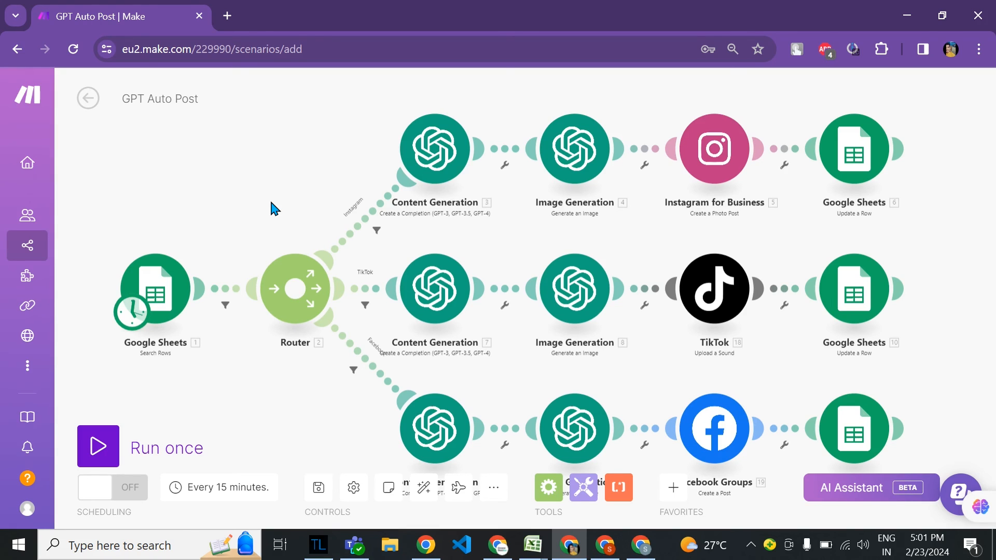
pyautogui.moveTo(313, 198)
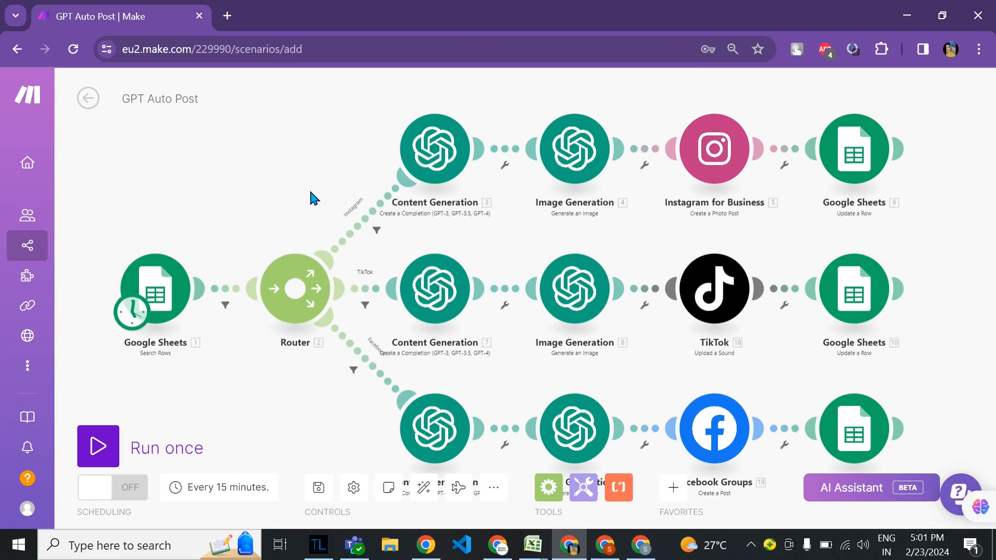